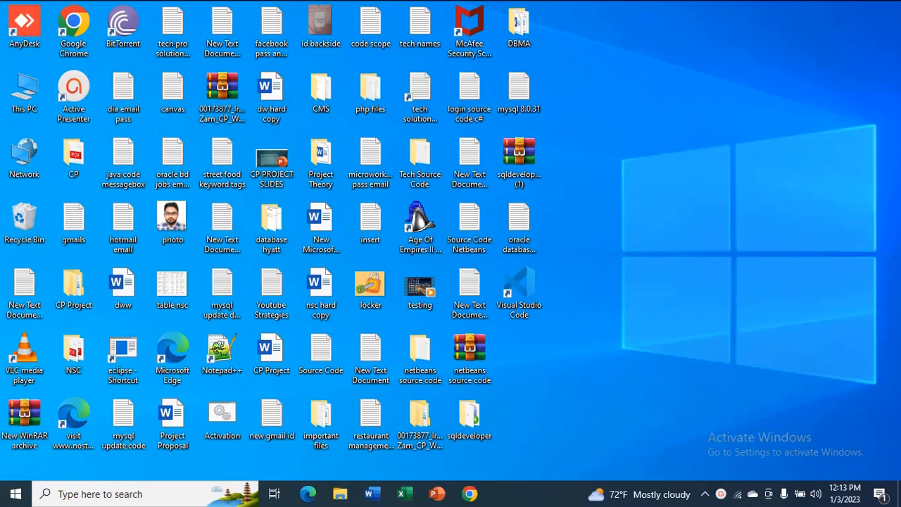
pyautogui.moveTo(590, 197)
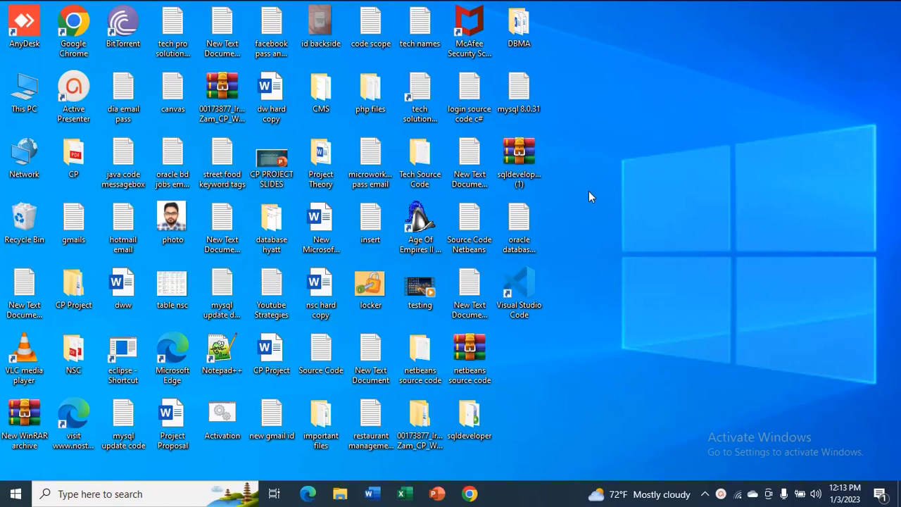
pyautogui.moveTo(598, 223)
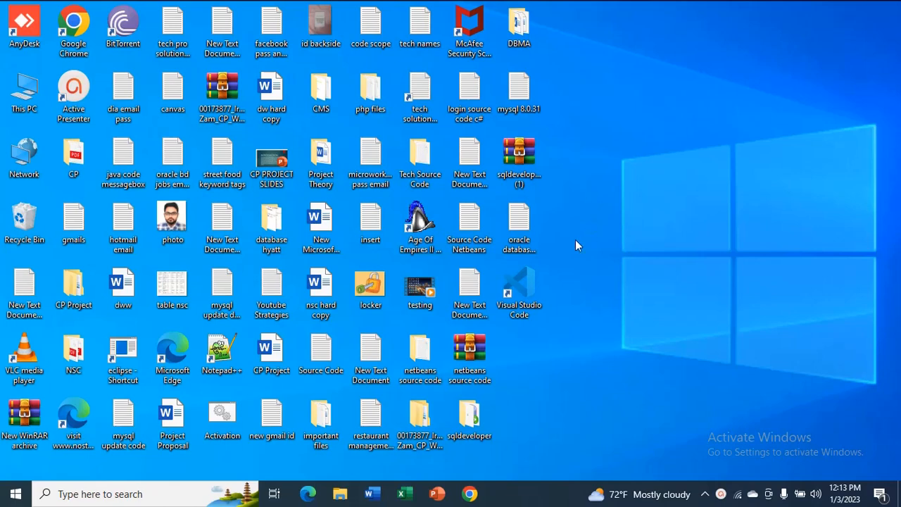
pyautogui.moveTo(550, 406)
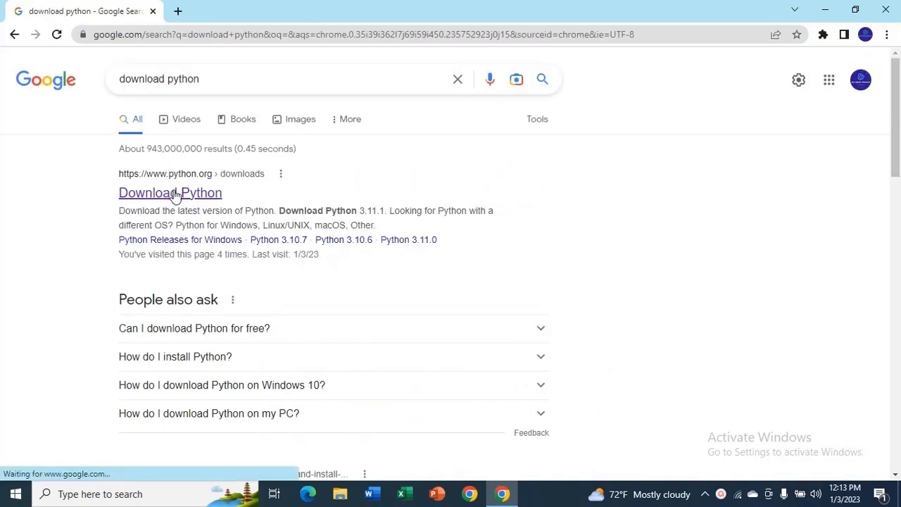
# Step: Go to the python.org downloads page and browse the specific releases list toward Python 3.10.5
pyautogui.click(169, 191)
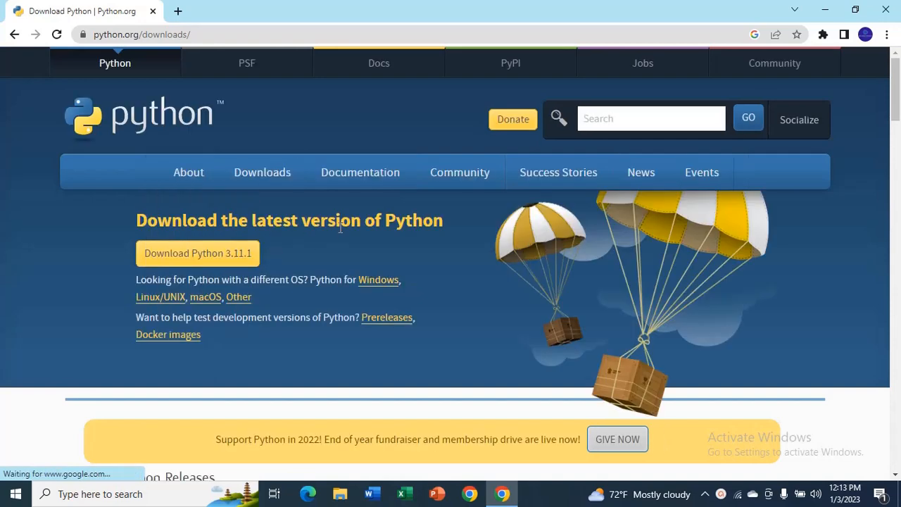
pyautogui.scroll(-3)
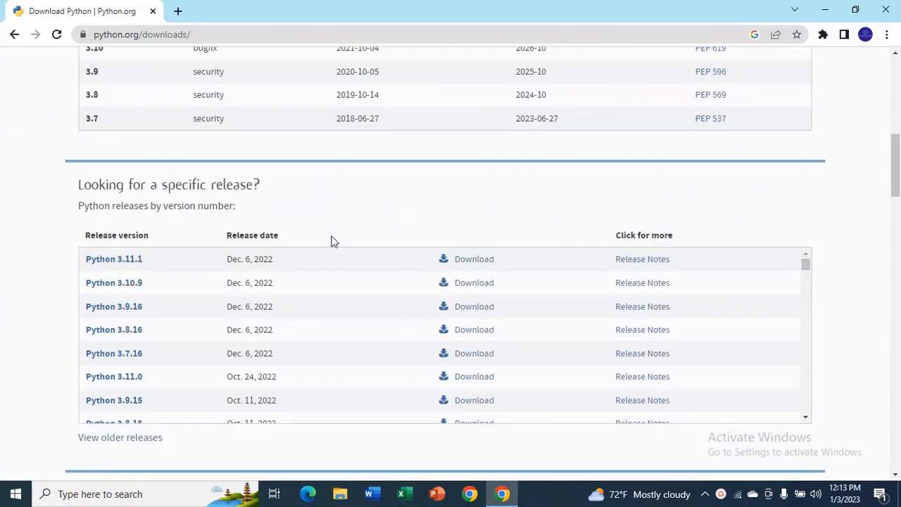
pyautogui.scroll(-3)
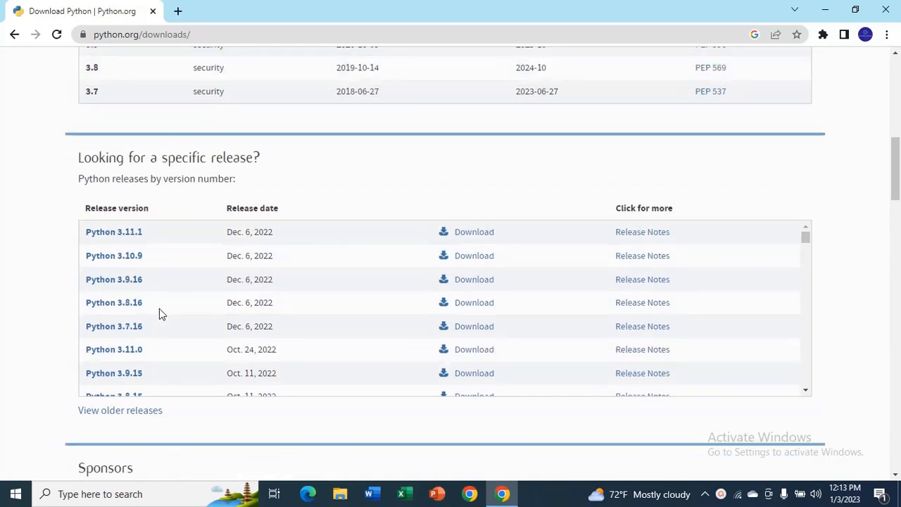
pyautogui.scroll(-3)
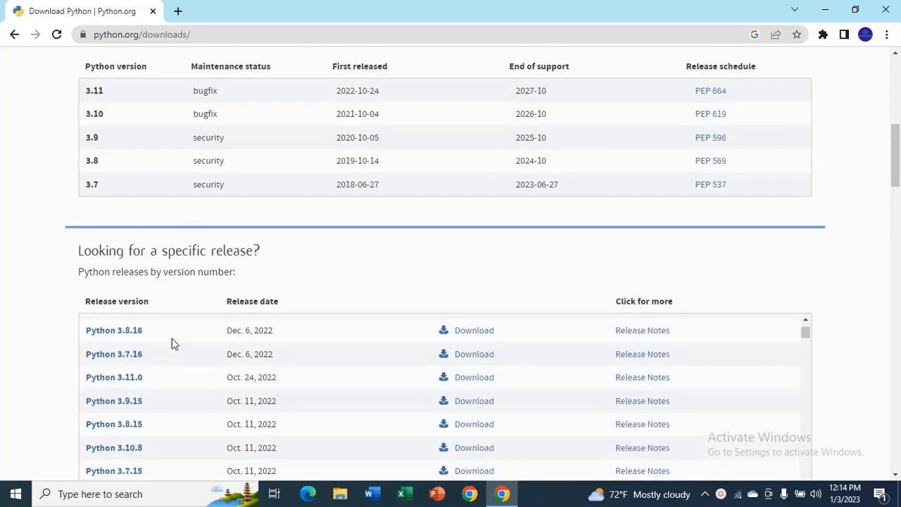
pyautogui.scroll(-3)
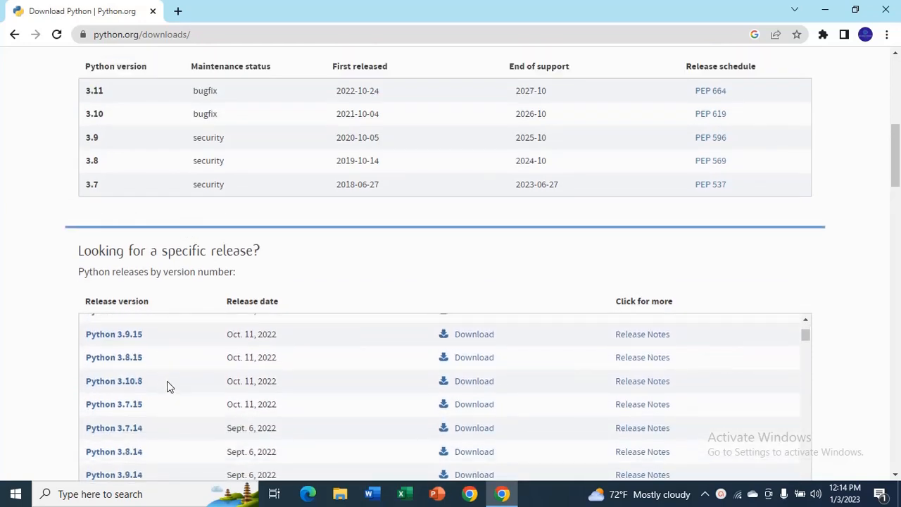
pyautogui.scroll(-3)
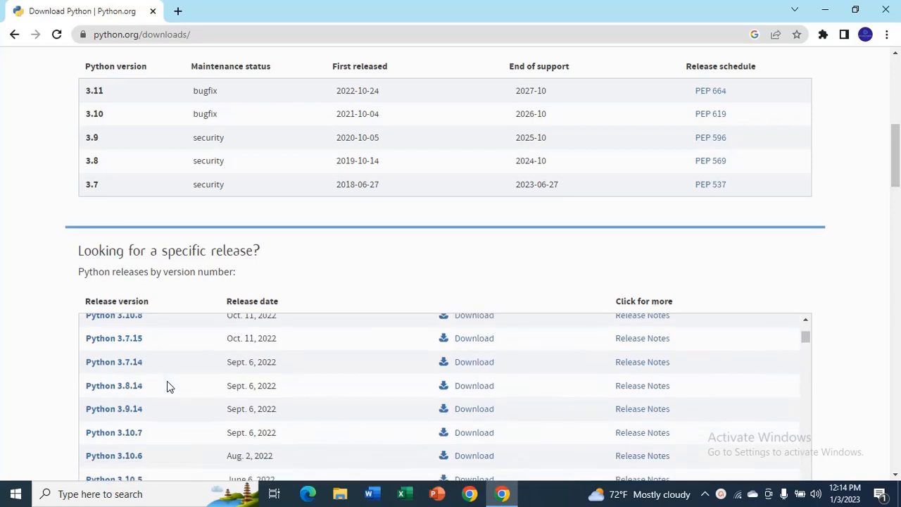
pyautogui.scroll(-3)
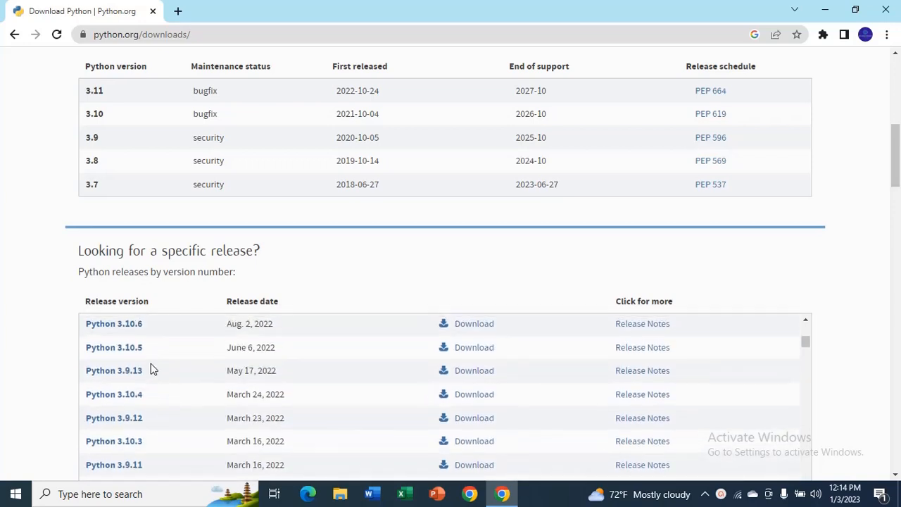
pyautogui.moveTo(138, 359)
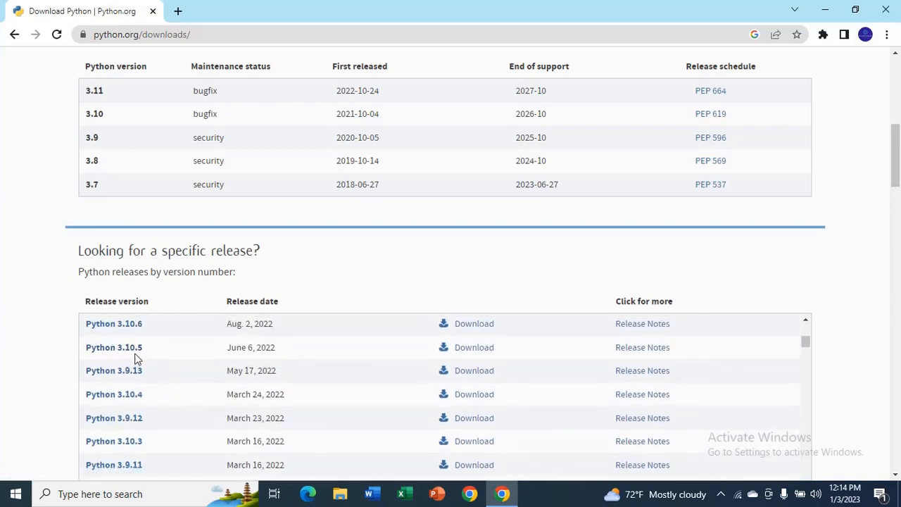
pyautogui.moveTo(468, 347)
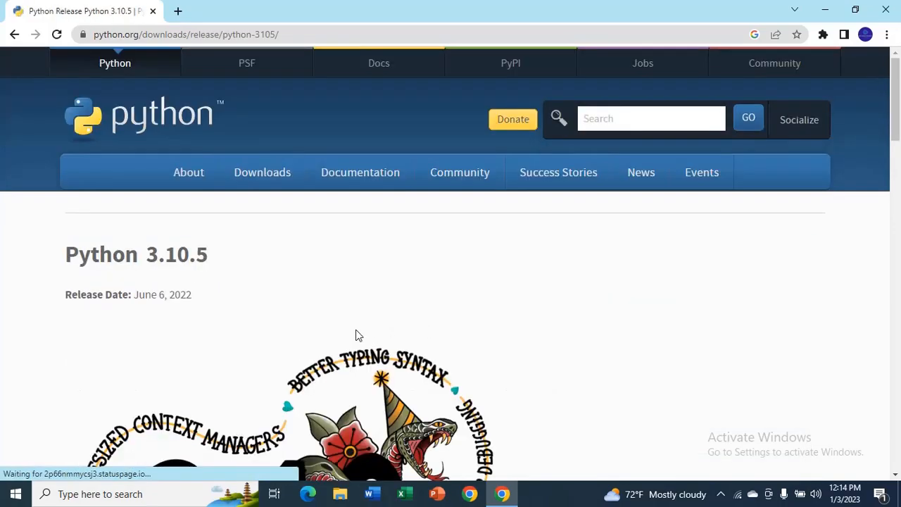
# Step: Download python-3.10.5-amd64.exe via the 'Windows installer (64-bit)' link under Files
pyautogui.scroll(-3)
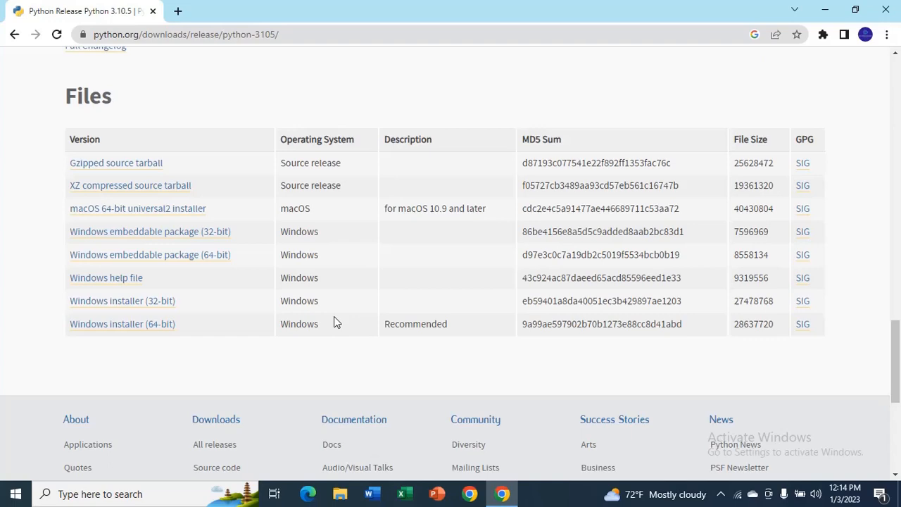
pyautogui.moveTo(182, 340)
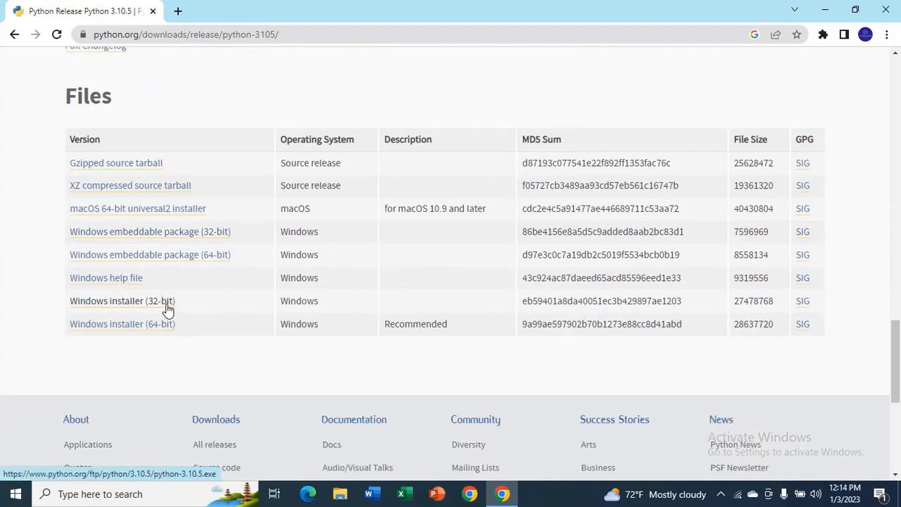
pyautogui.moveTo(162, 331)
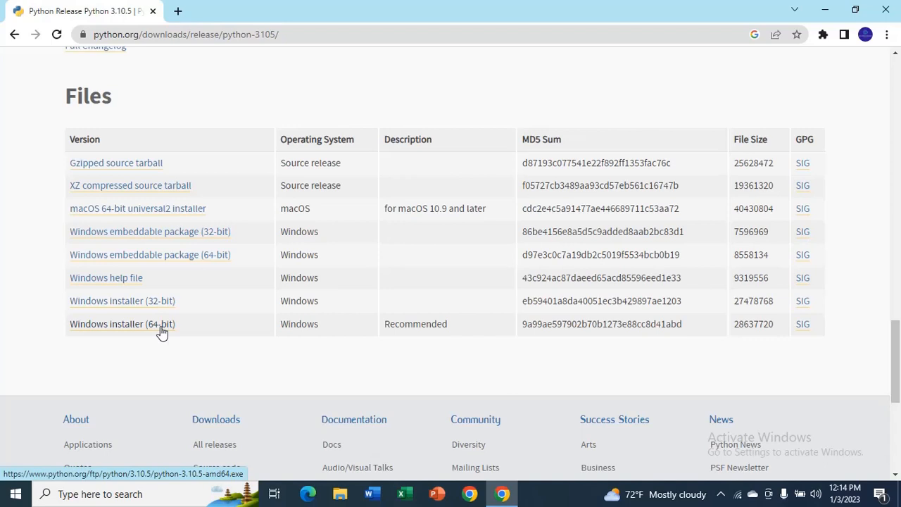
pyautogui.click(121, 324)
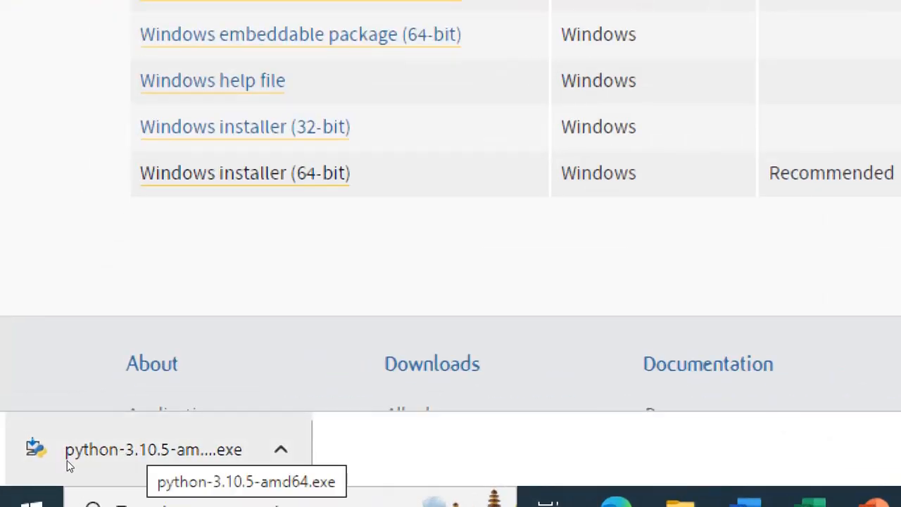
# Step: Run the downloaded installer with 'Add Python 3.10 to PATH' ticked and start Install Now
pyautogui.click(152, 450)
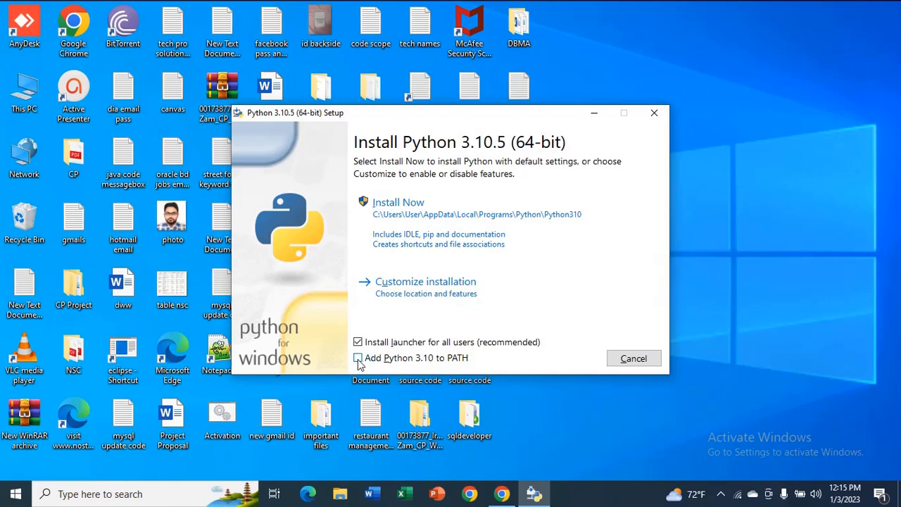
pyautogui.click(357, 358)
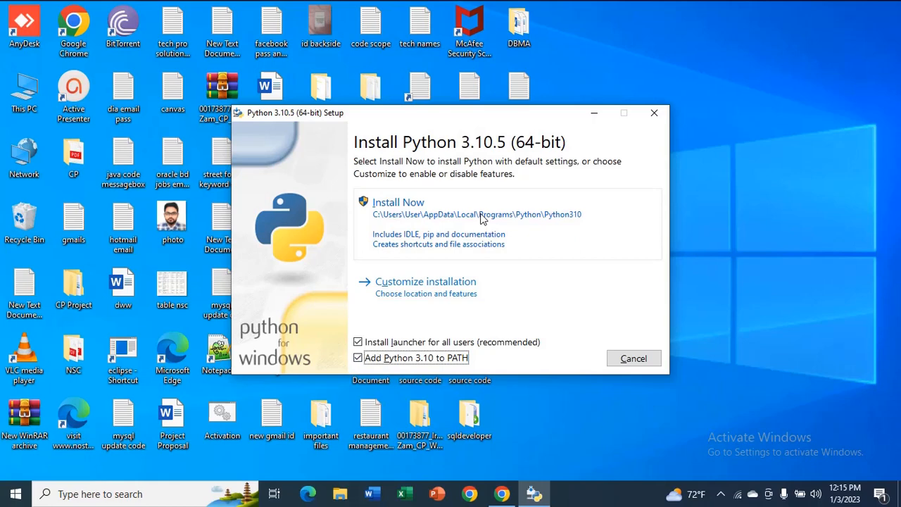
pyautogui.click(397, 203)
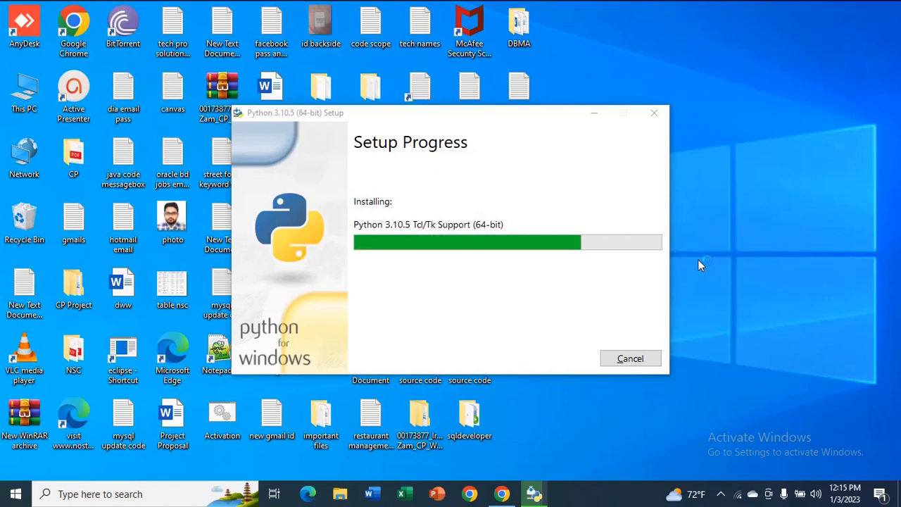
pyautogui.moveTo(707, 273)
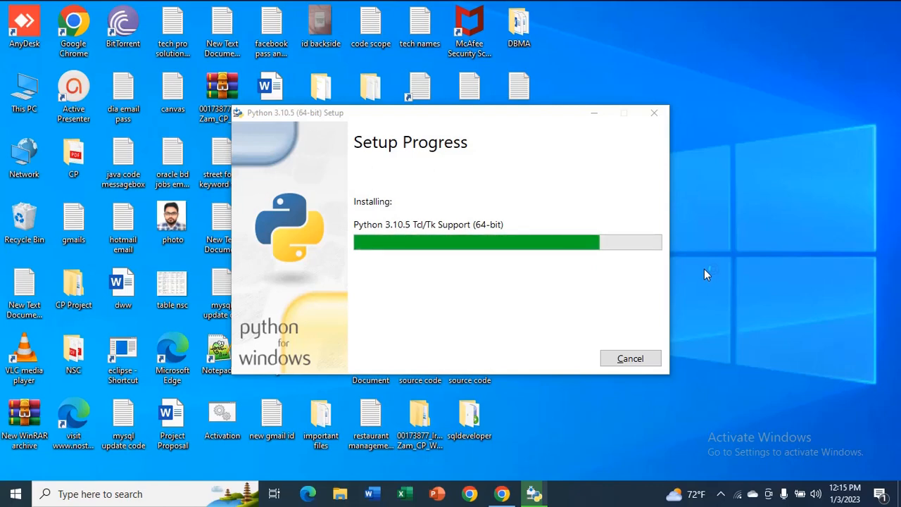
pyautogui.moveTo(707, 276)
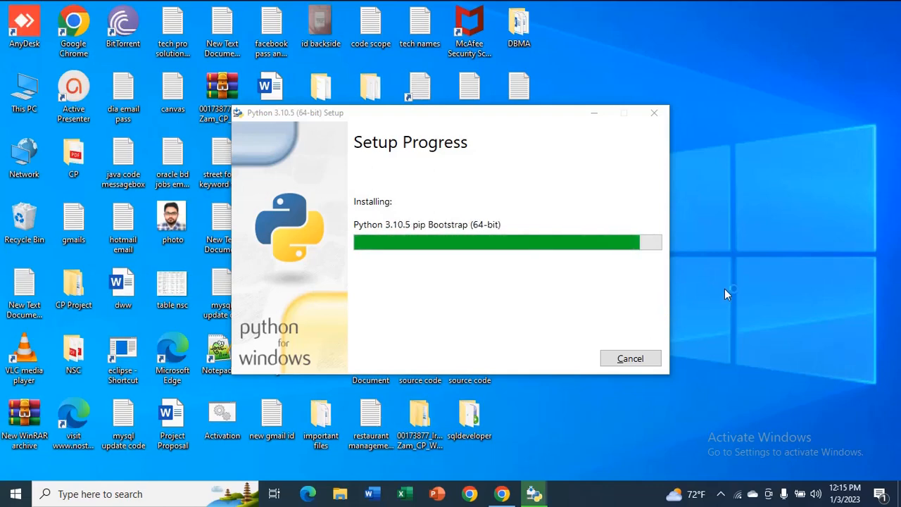
pyautogui.moveTo(720, 292)
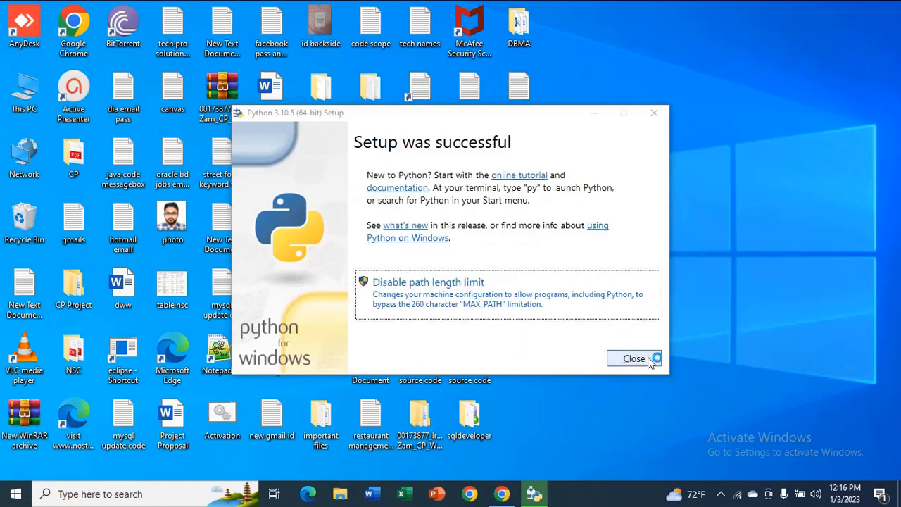
# Step: Close the installer after it reports 'Setup was successful'
pyautogui.click(16, 493)
pyautogui.write('p')
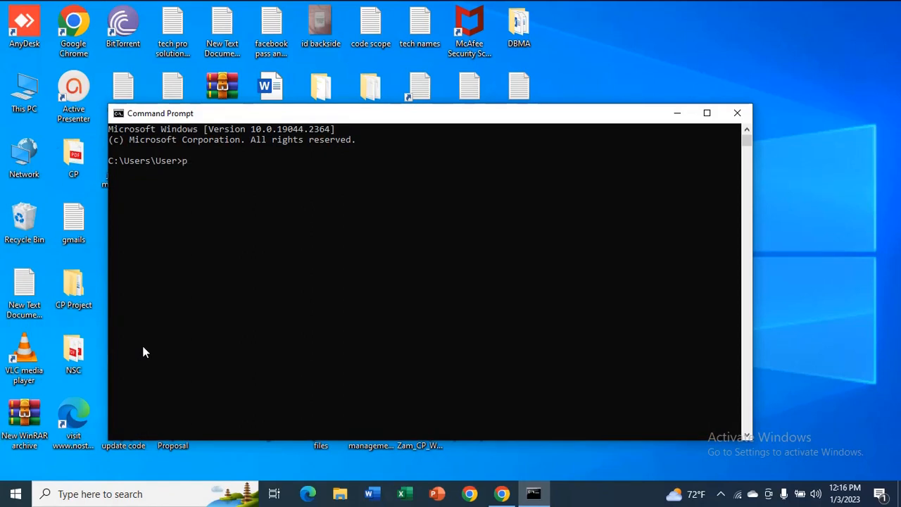
# Step: Run python in Command Prompt to launch the Python 3.10.5 64-bit interpreter
pyautogui.write('ytho')
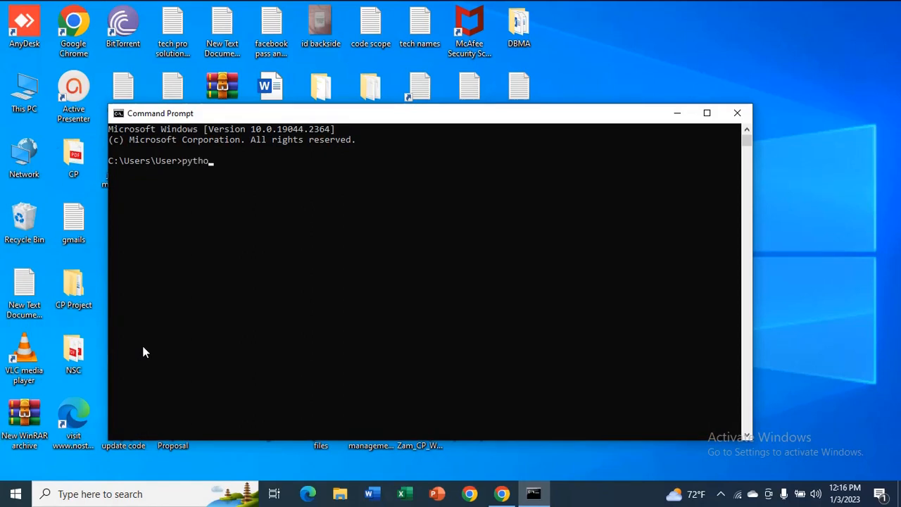
pyautogui.press('Return')
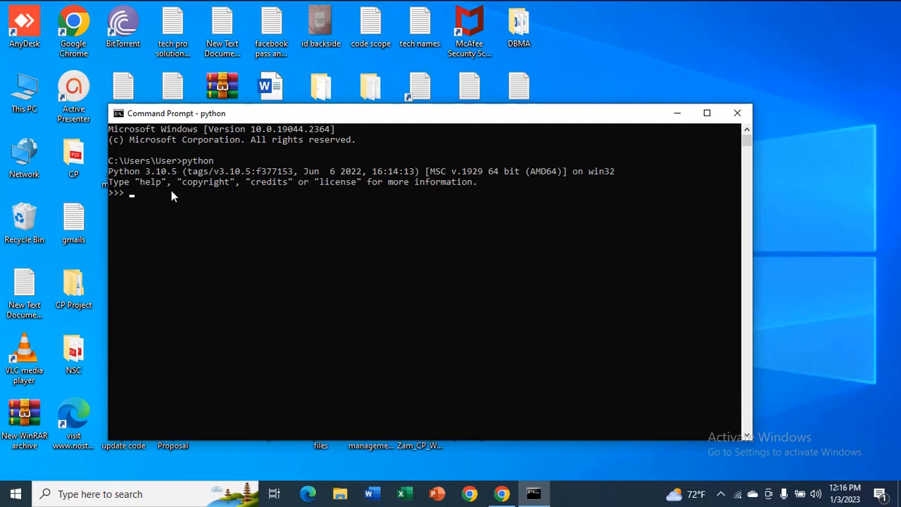
pyautogui.moveTo(164, 186)
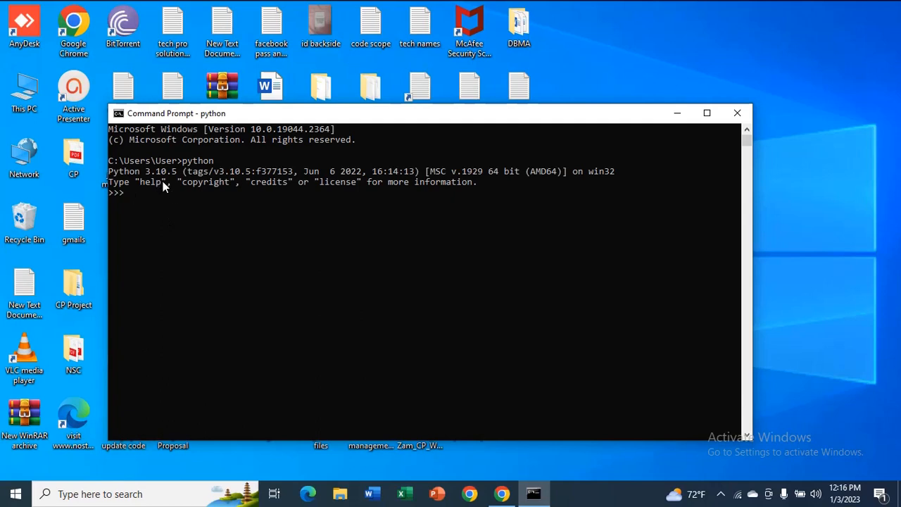
pyautogui.moveTo(198, 195)
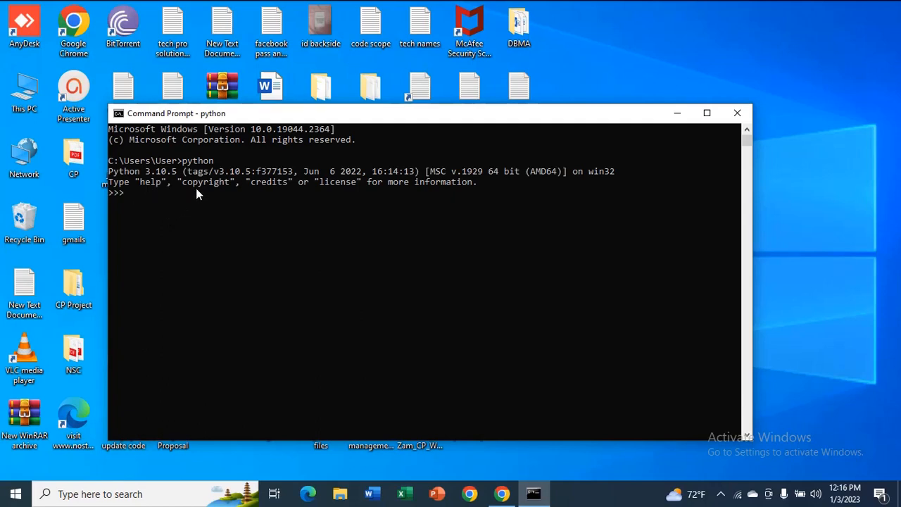
pyautogui.moveTo(217, 214)
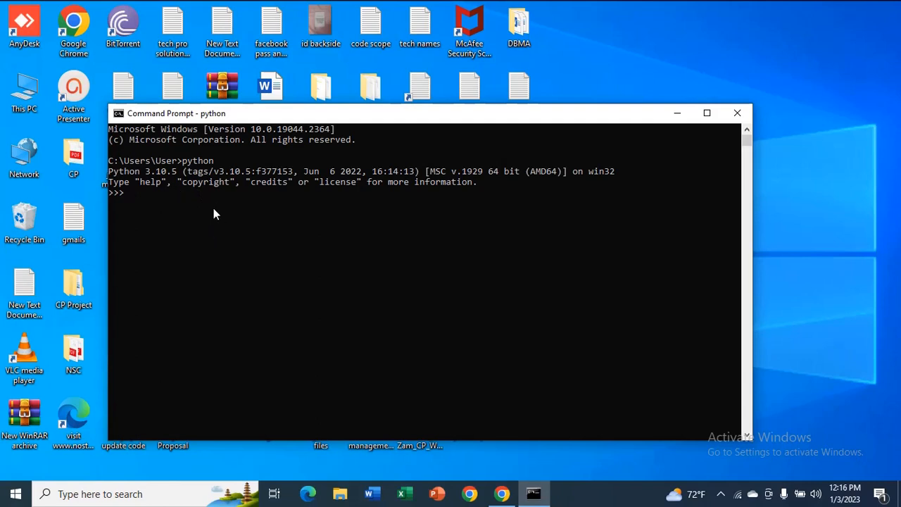